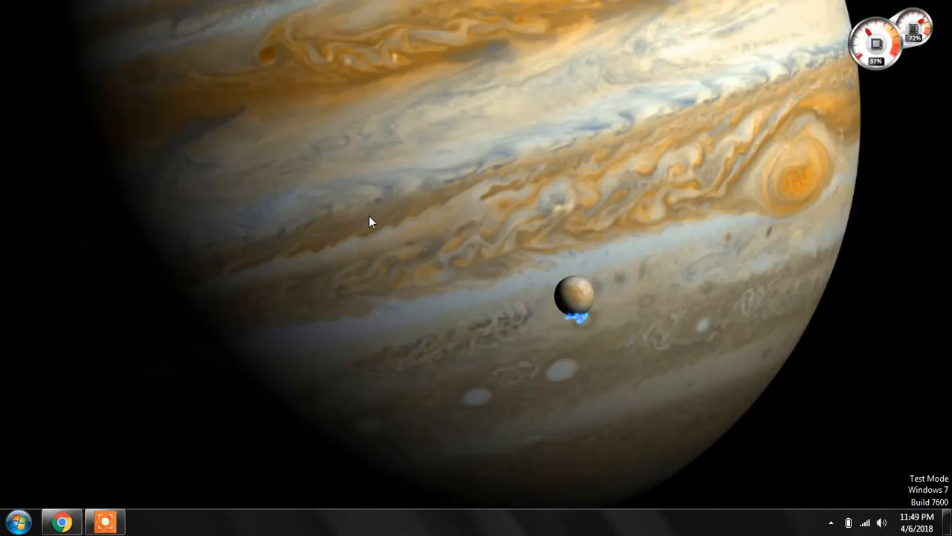
{"action": "mouse_move", "coordinate": [290, 241]}
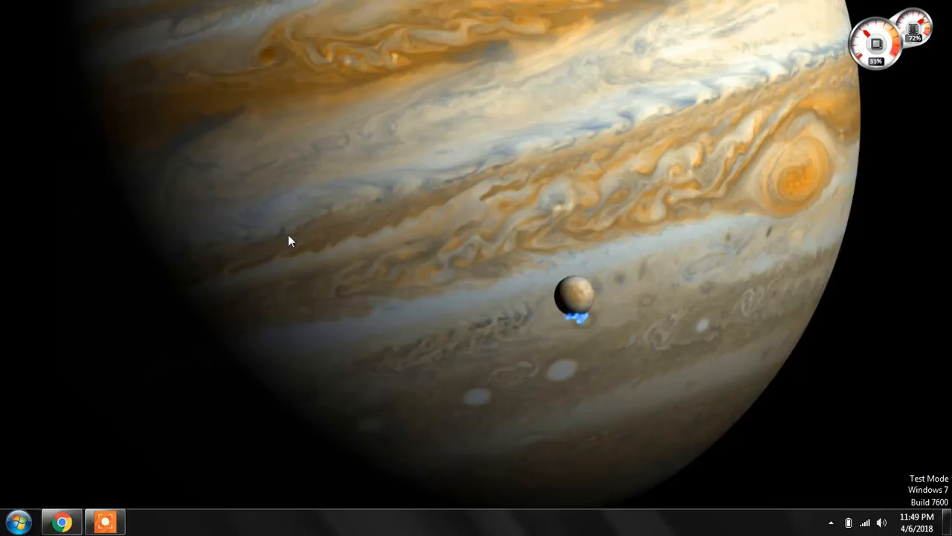
{"action": "mouse_move", "coordinate": [63, 521]}
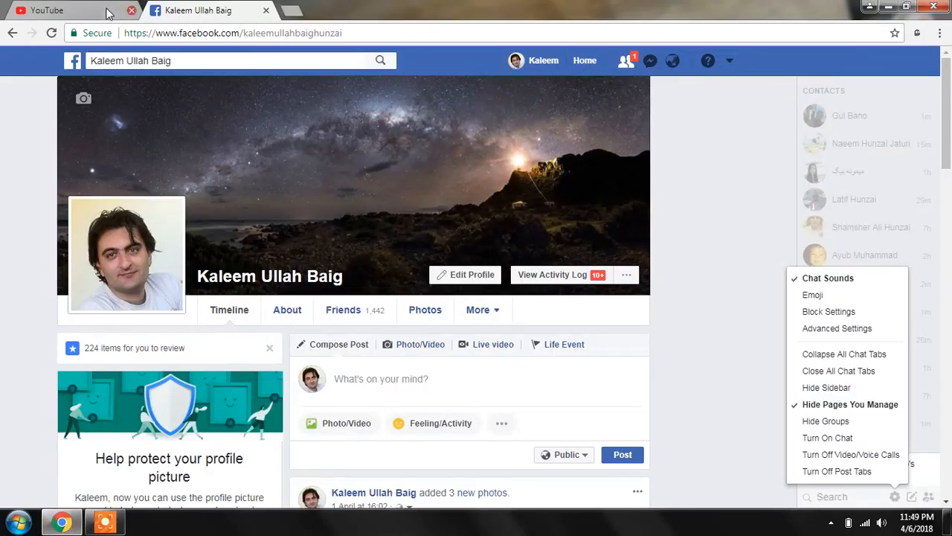
Browse the YouTube homepage's Trending, Recommended and channel sections, where thumbnails fail to load, and return to the top
{"action": "left_click", "coordinate": [45, 9]}
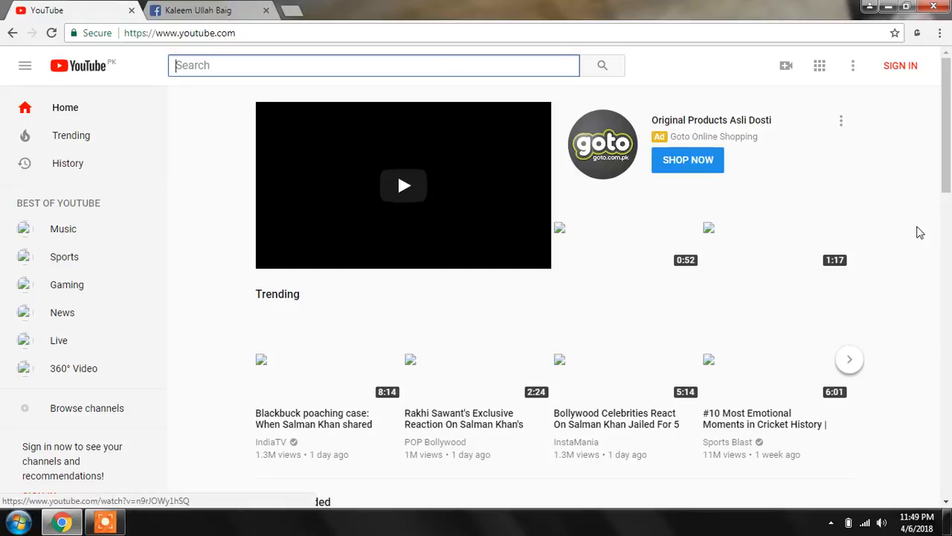
{"action": "scroll", "scroll_direction": "down", "scroll_amount": 3}
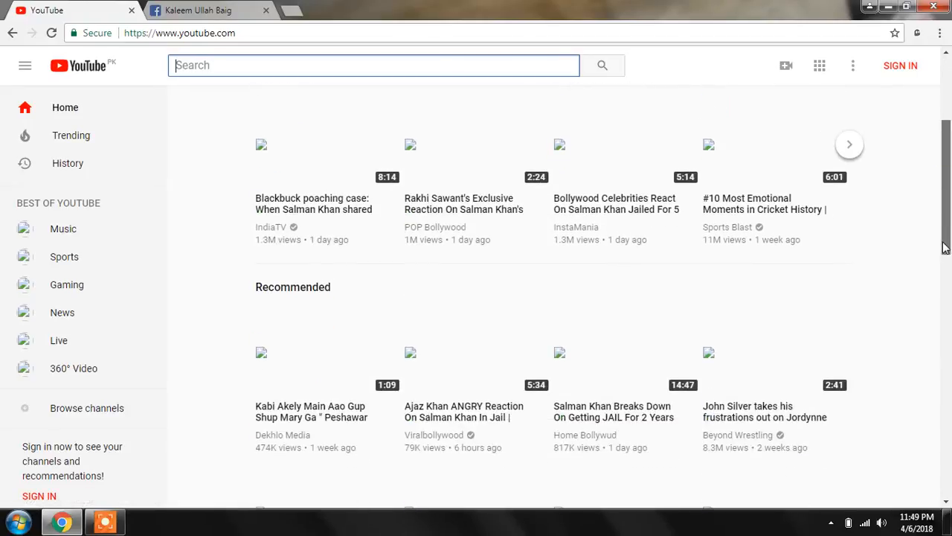
{"action": "mouse_move", "coordinate": [619, 256]}
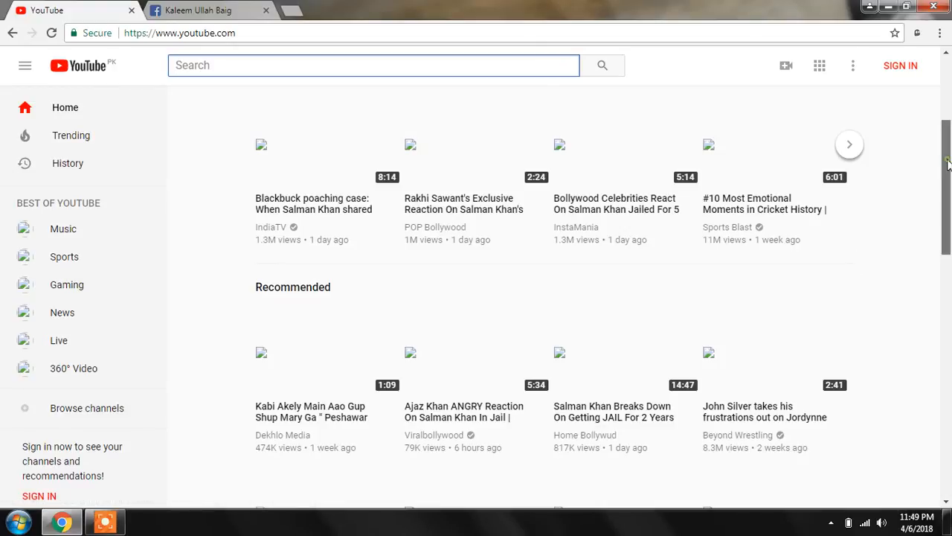
{"action": "scroll", "scroll_direction": "down", "scroll_amount": 3}
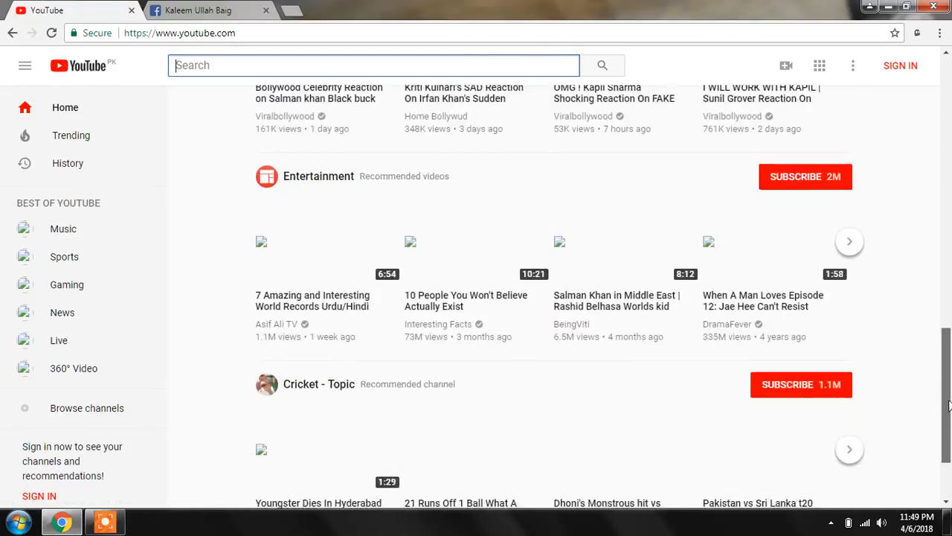
{"action": "scroll", "scroll_direction": "up", "scroll_amount": 3}
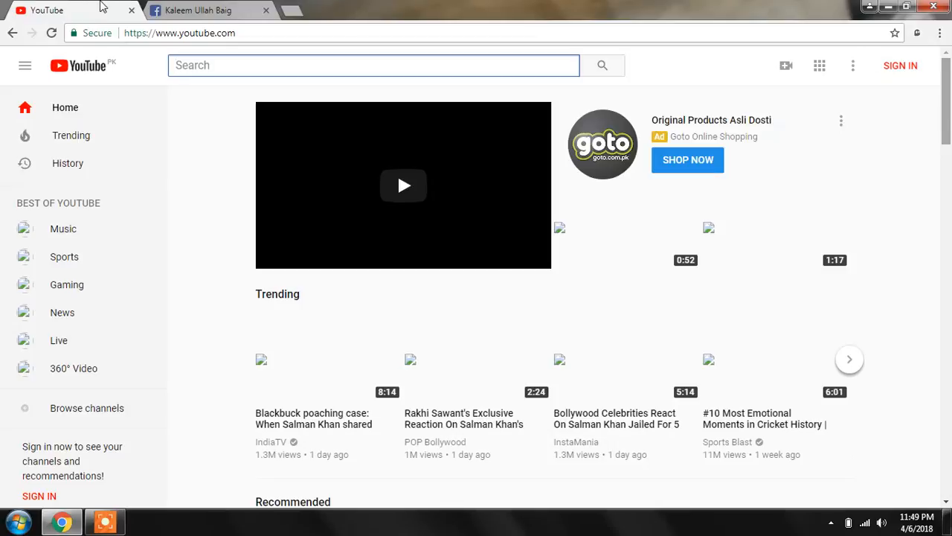
Reload the YouTube homepage and scroll through its rows, confirming thumbnails still do not appear
{"action": "left_click", "coordinate": [51, 32]}
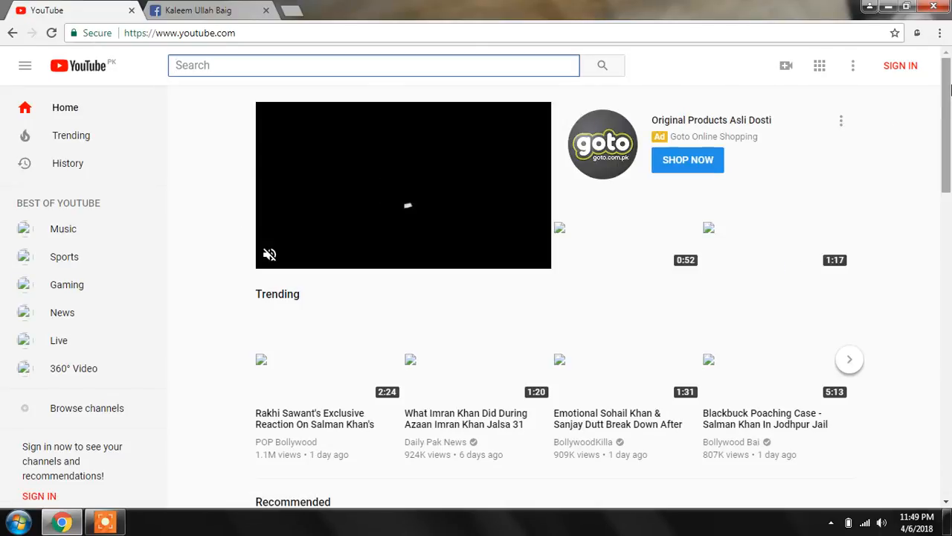
{"action": "scroll", "scroll_direction": "down", "scroll_amount": 3}
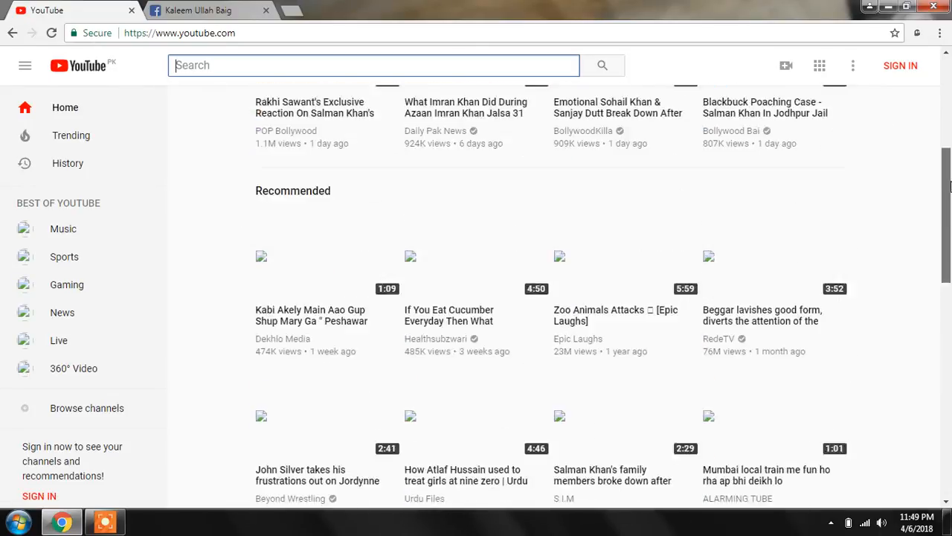
{"action": "scroll", "scroll_direction": "up", "scroll_amount": 3}
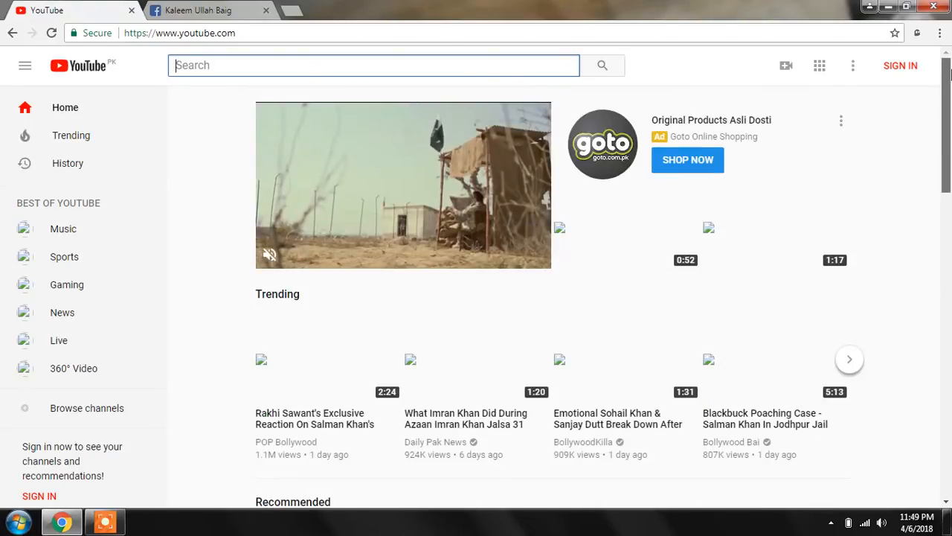
{"action": "scroll", "scroll_direction": "down", "scroll_amount": 3}
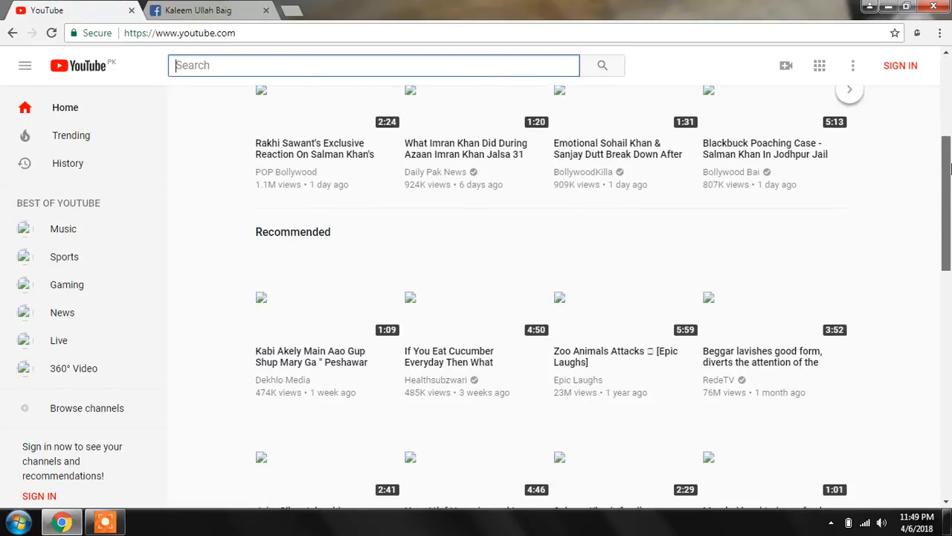
{"action": "scroll", "scroll_direction": "down", "scroll_amount": 3}
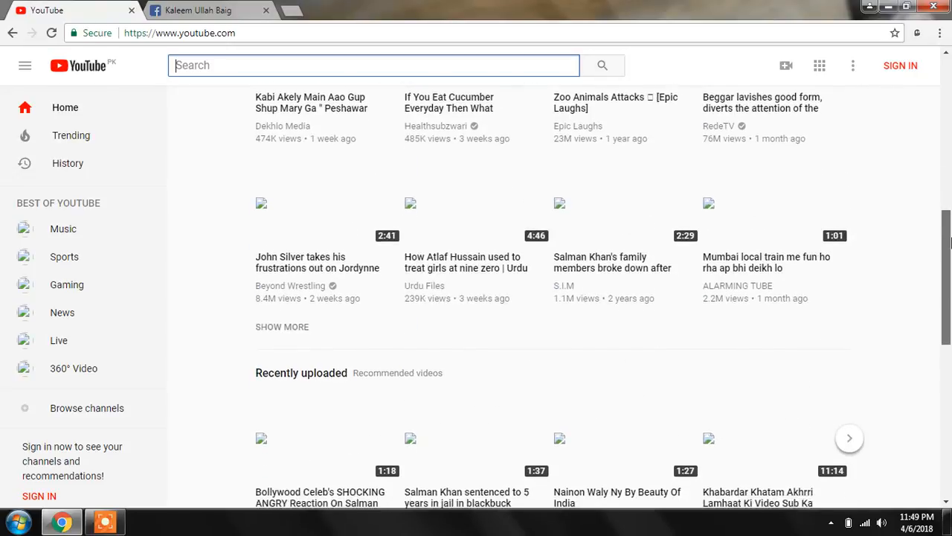
{"action": "scroll", "scroll_direction": "down", "scroll_amount": 3}
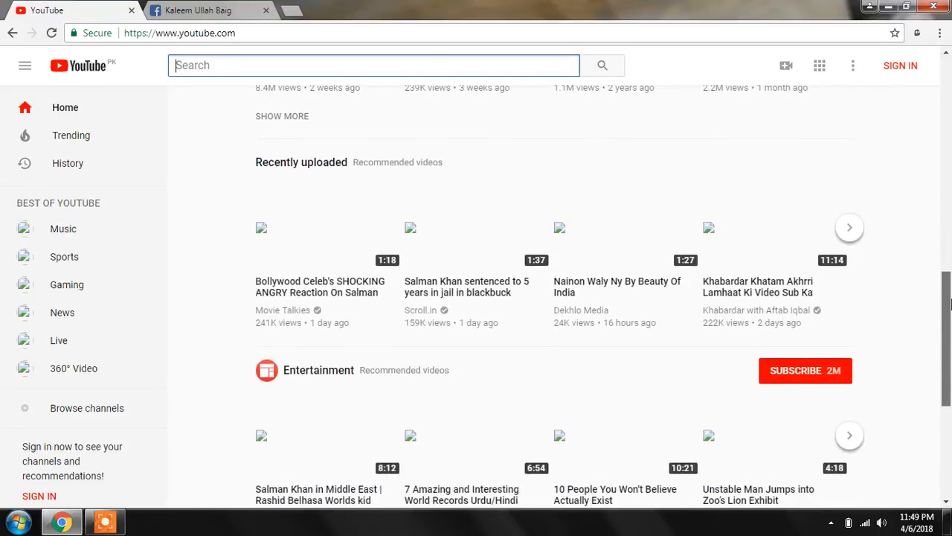
{"action": "scroll", "scroll_direction": "down", "scroll_amount": 3}
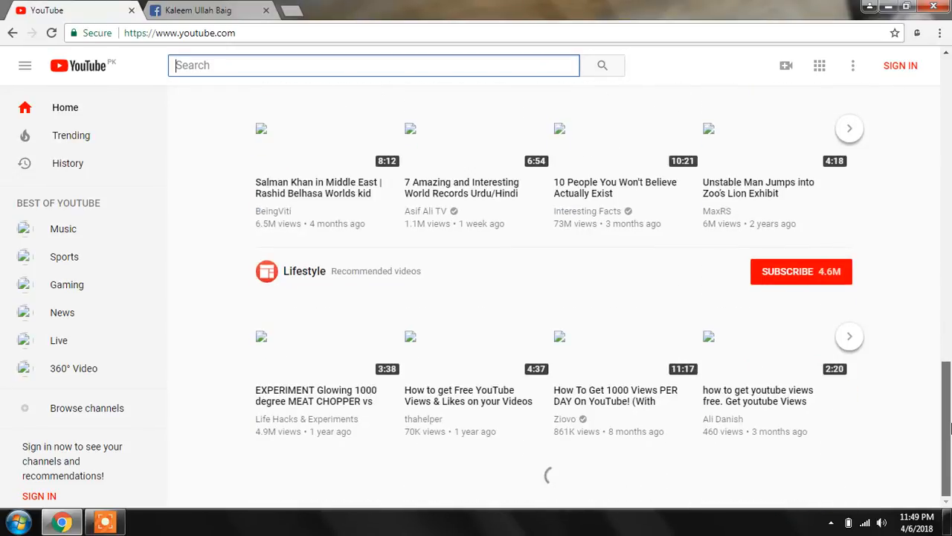
{"action": "scroll", "scroll_direction": "down", "scroll_amount": 3}
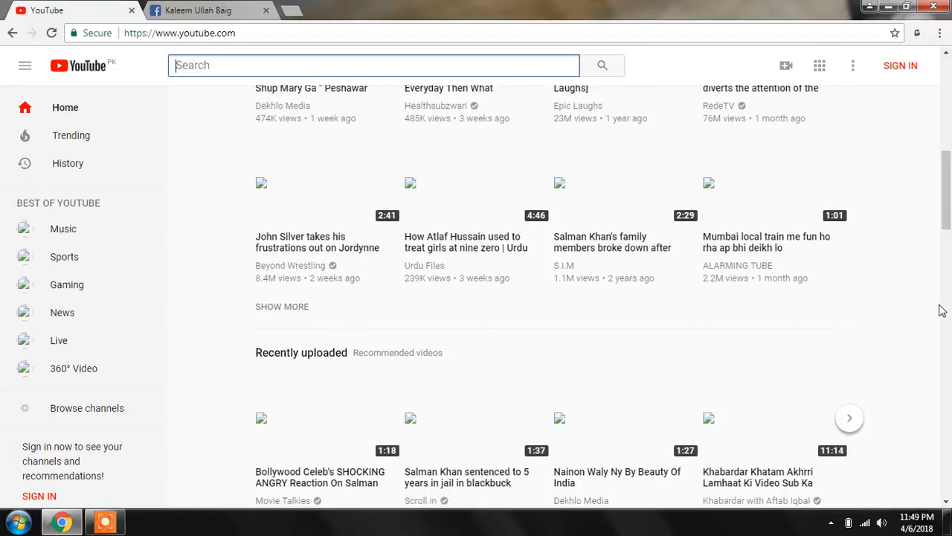
{"action": "scroll", "scroll_direction": "up", "scroll_amount": 3}
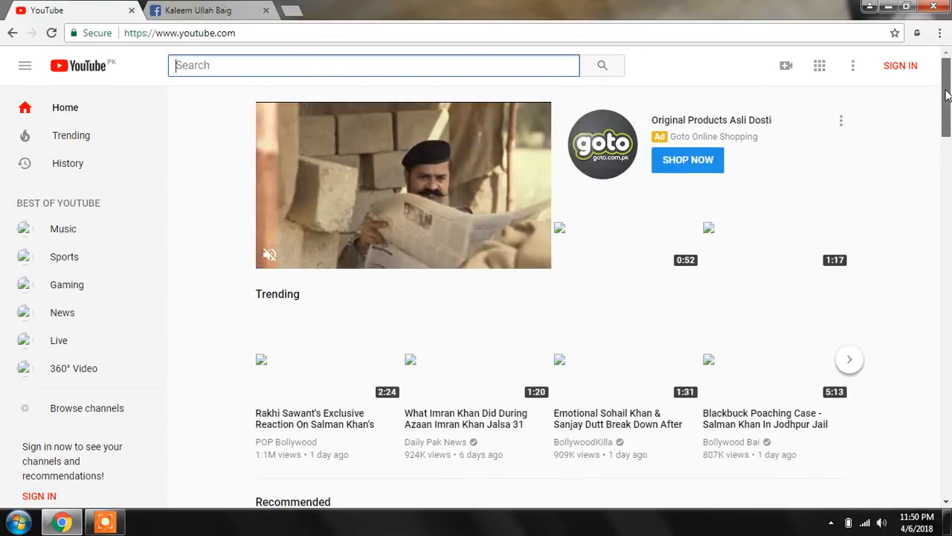
Check the remaining homepage sections for missing thumbnails, return to the top, and bring up the CyberGhost VPN panel
{"action": "scroll", "scroll_direction": "down", "scroll_amount": 3}
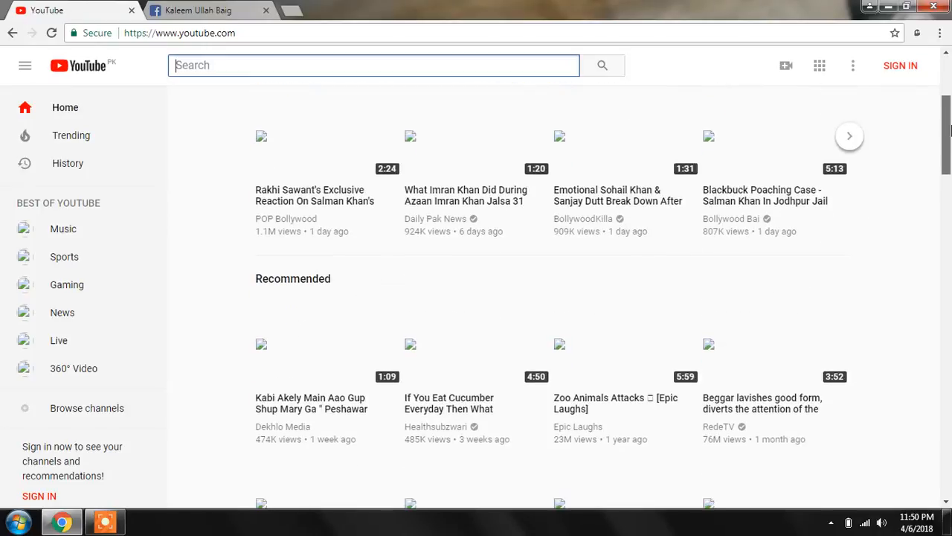
{"action": "scroll", "scroll_direction": "down", "scroll_amount": 3}
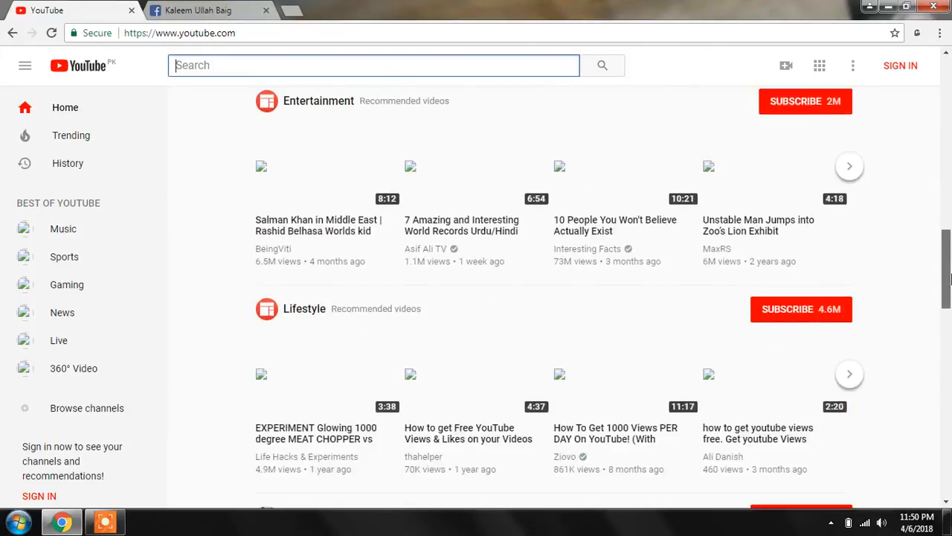
{"action": "scroll", "scroll_direction": "down", "scroll_amount": 3}
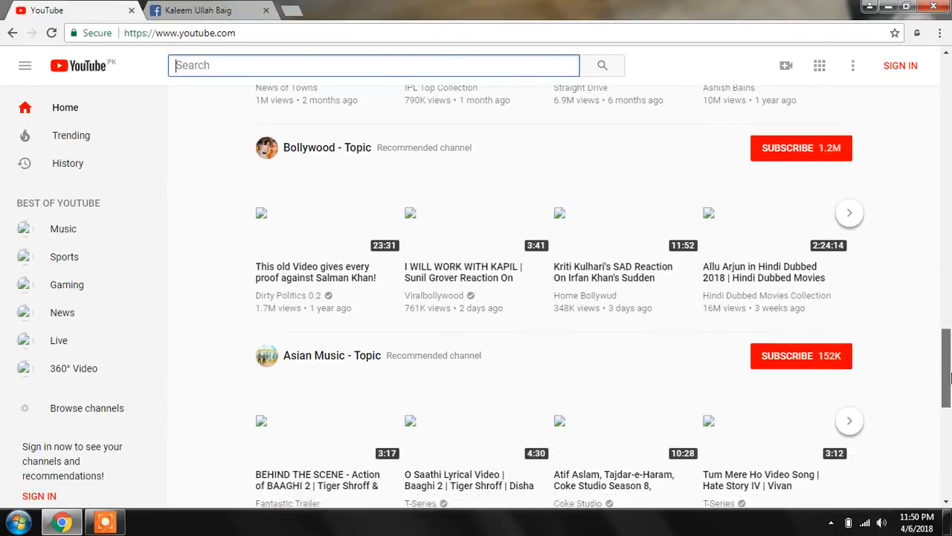
{"action": "scroll", "scroll_direction": "up", "scroll_amount": 3}
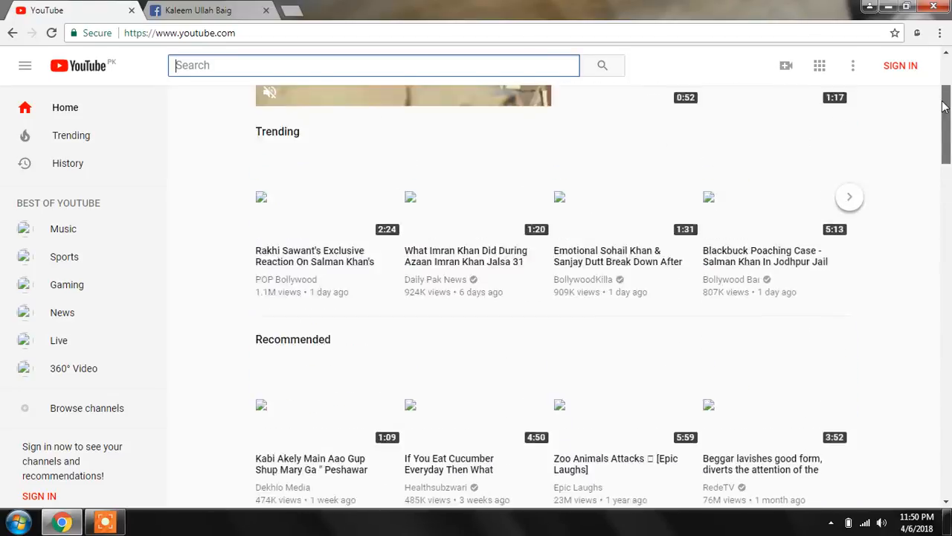
{"action": "scroll", "scroll_direction": "up", "scroll_amount": 3}
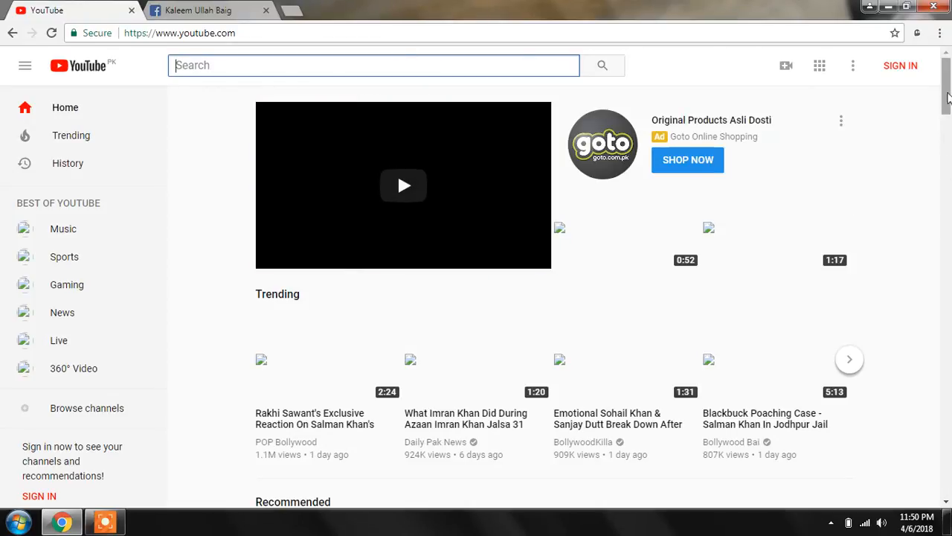
{"action": "scroll", "scroll_direction": "down", "scroll_amount": 3}
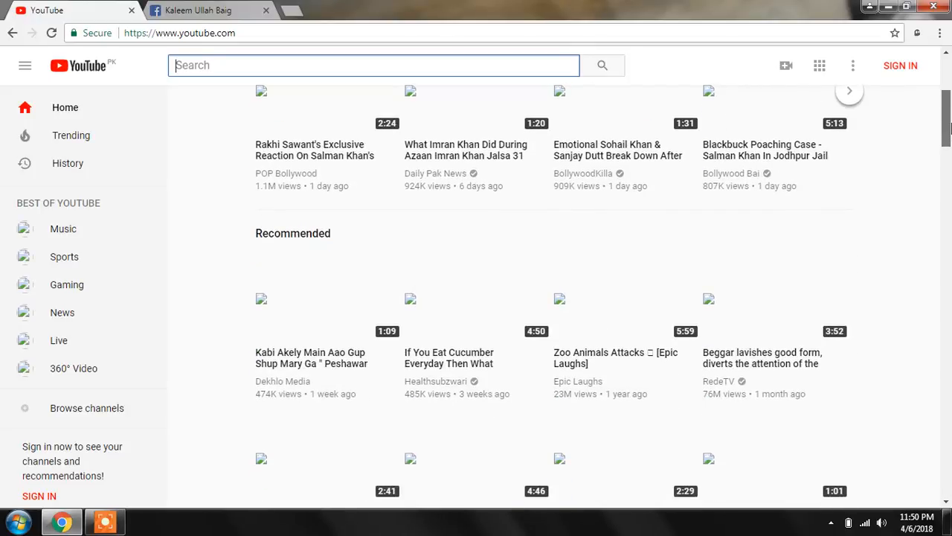
{"action": "scroll", "scroll_direction": "down", "scroll_amount": 3}
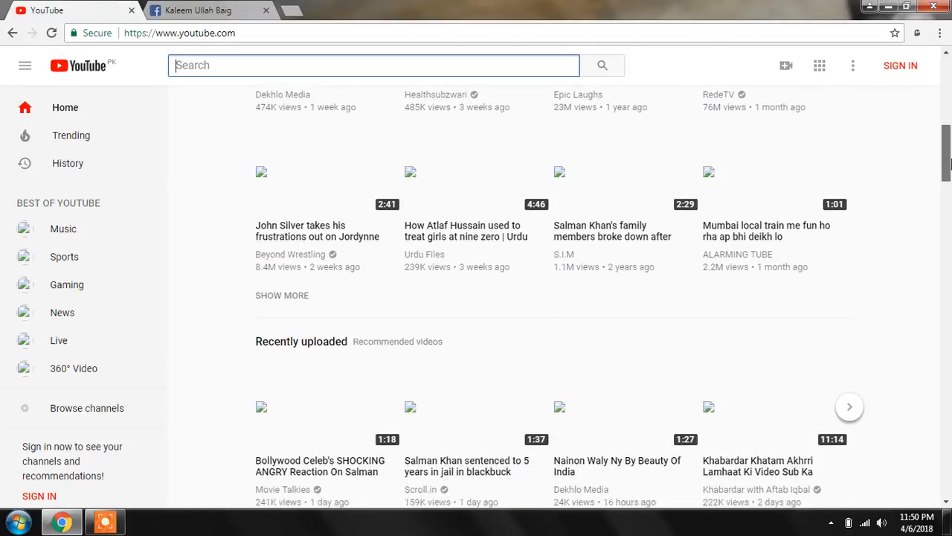
{"action": "scroll", "scroll_direction": "down", "scroll_amount": 3}
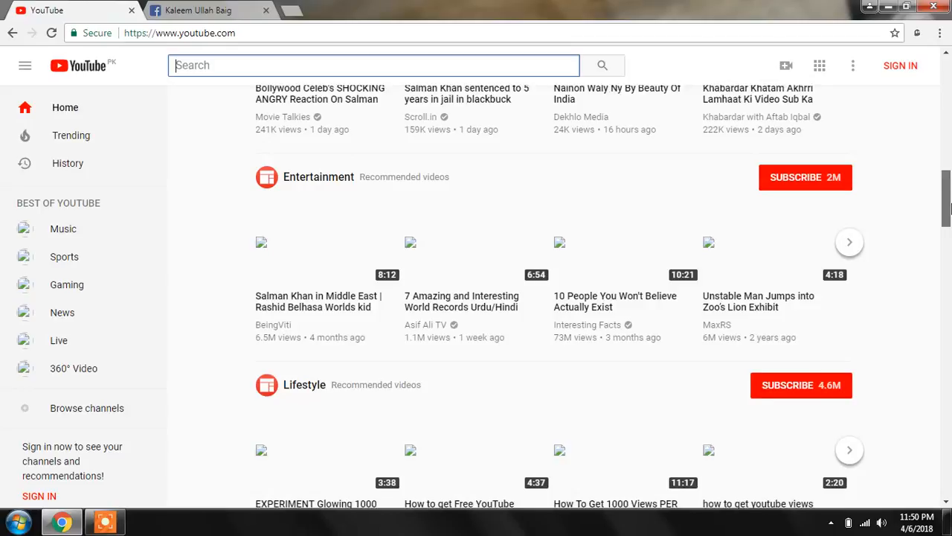
{"action": "scroll", "scroll_direction": "up", "scroll_amount": 3}
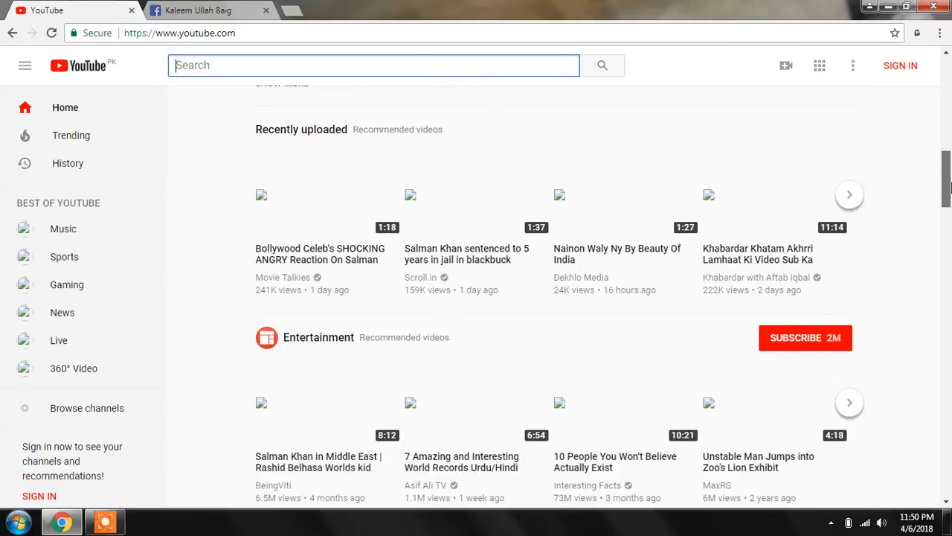
{"action": "scroll", "scroll_direction": "up", "scroll_amount": 3}
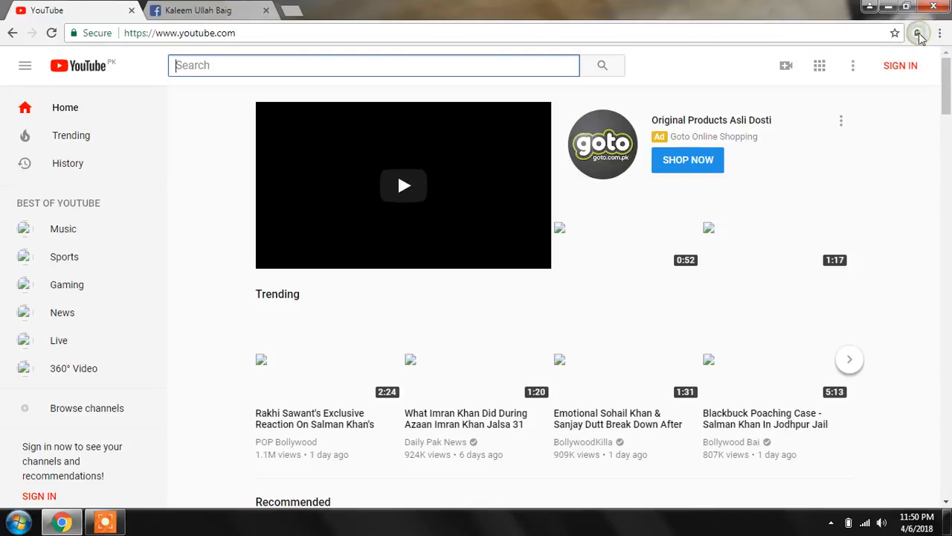
{"action": "left_click", "coordinate": [918, 33]}
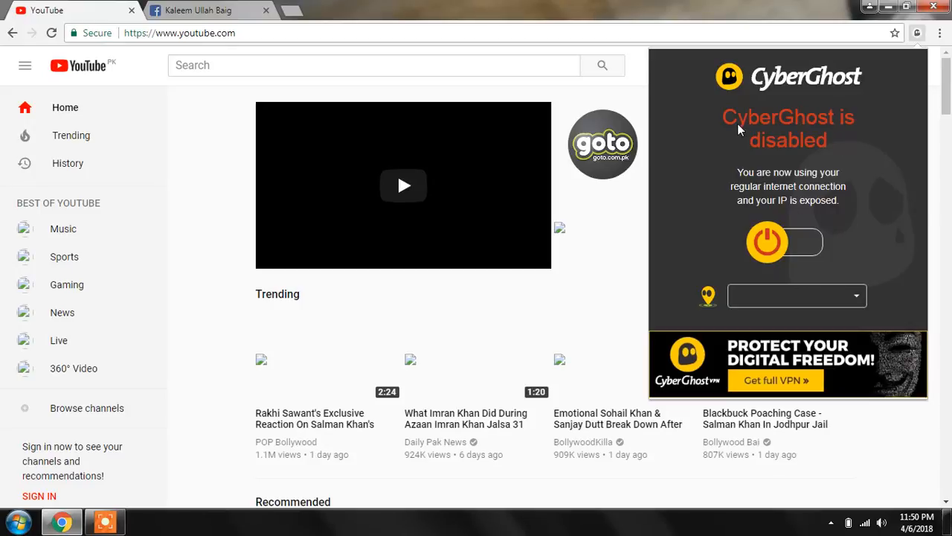
Choose Romania as the VPN location in the CyberGhost panel while the VPN remains disabled
{"action": "left_click", "coordinate": [796, 296]}
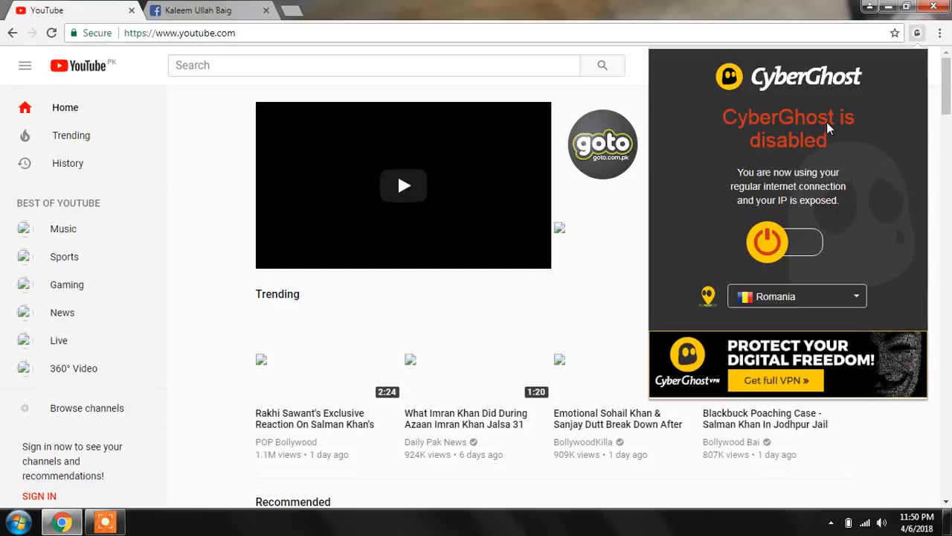
{"action": "mouse_move", "coordinate": [866, 153]}
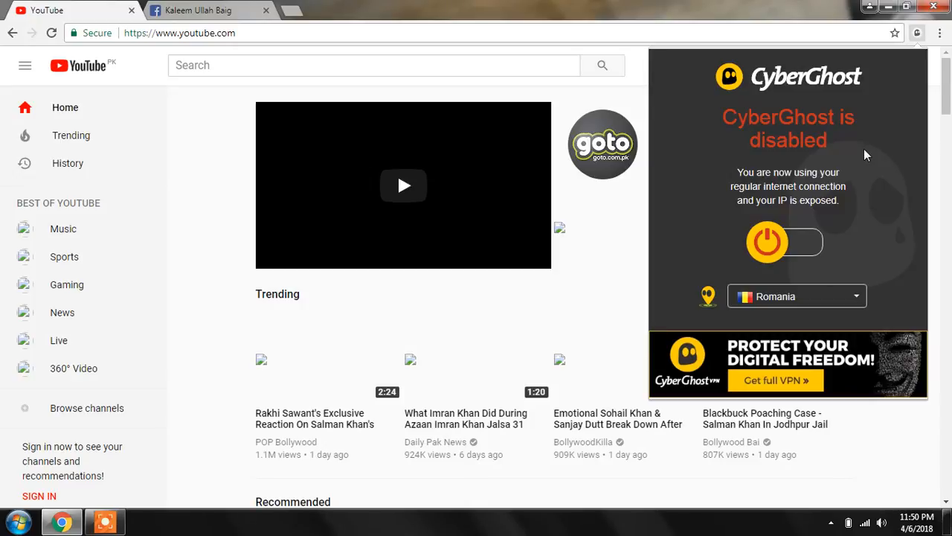
{"action": "mouse_move", "coordinate": [802, 195]}
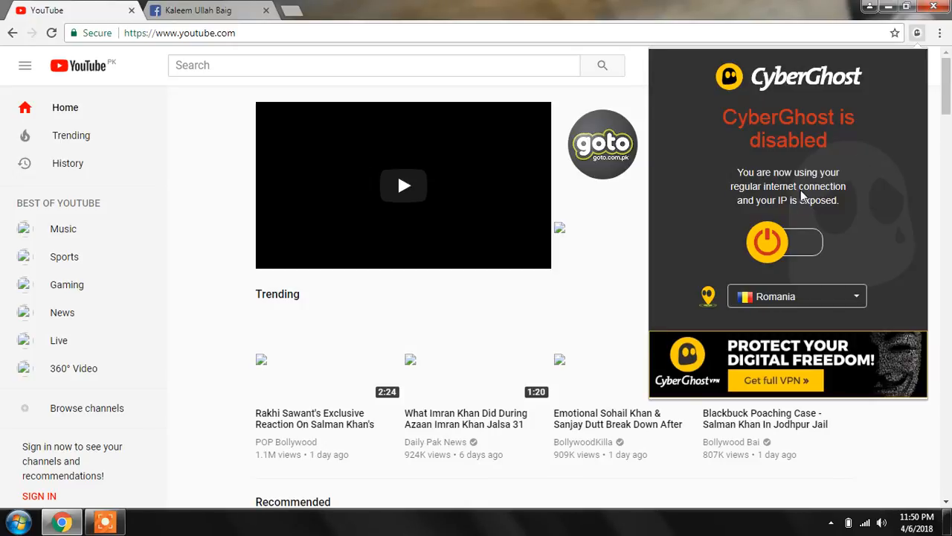
{"action": "mouse_move", "coordinate": [759, 224]}
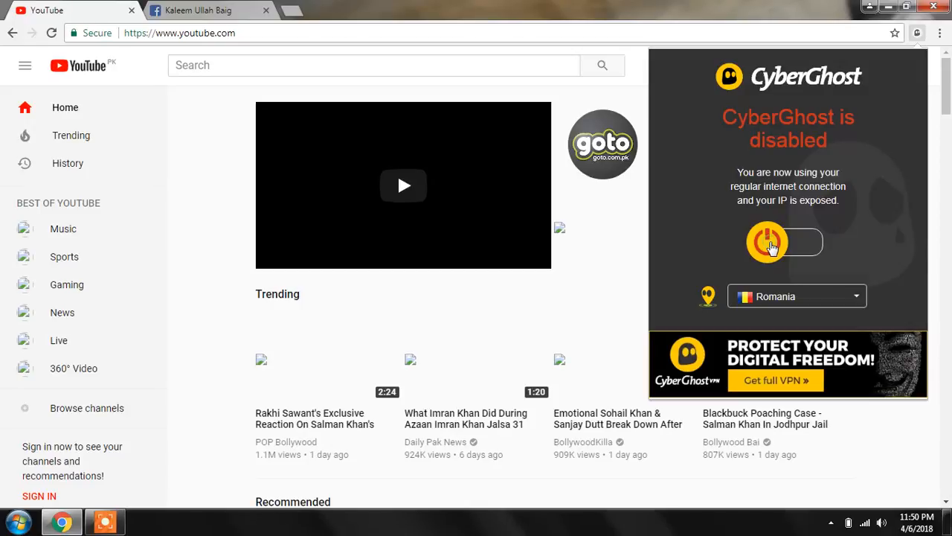
Turn the CyberGhost VPN on so the browser connects through a Romania server
{"action": "left_click", "coordinate": [771, 241]}
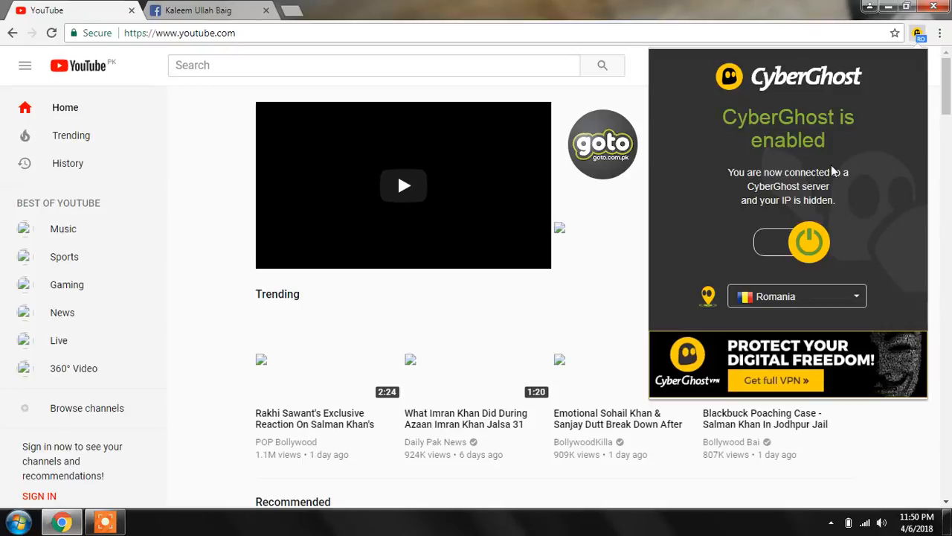
{"action": "mouse_move", "coordinate": [881, 177]}
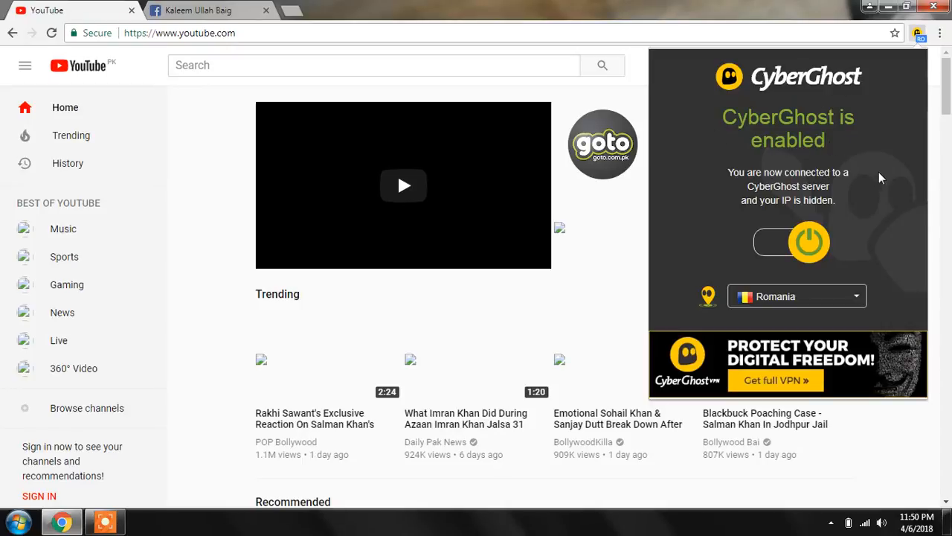
{"action": "mouse_move", "coordinate": [855, 172]}
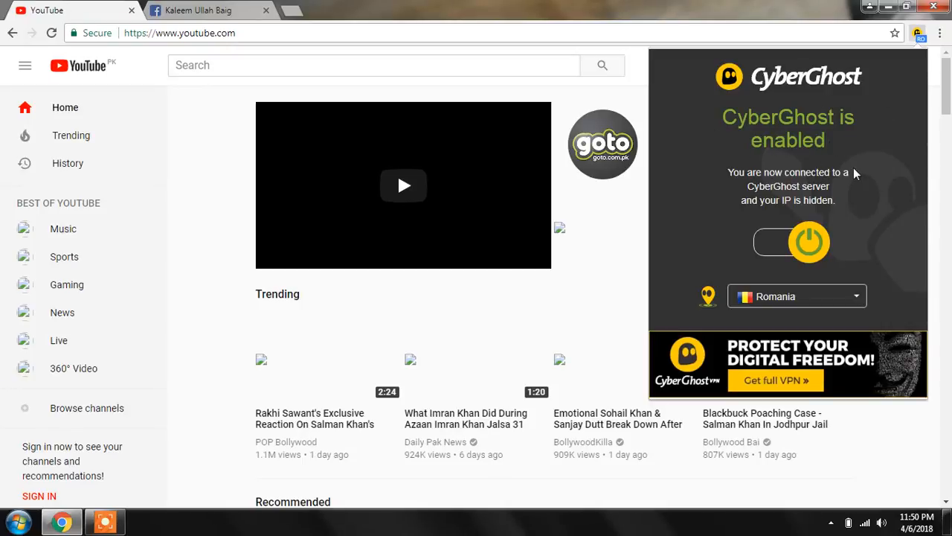
{"action": "mouse_move", "coordinate": [747, 296]}
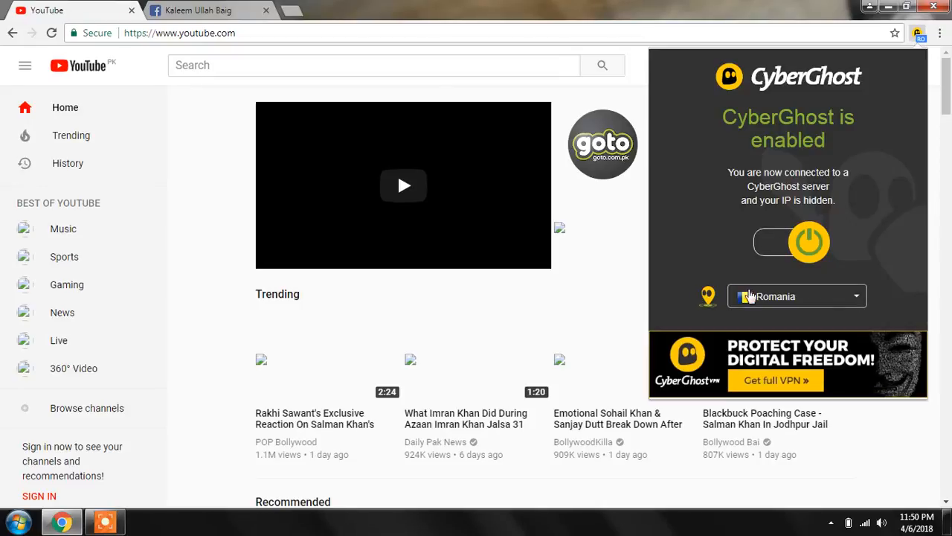
{"action": "mouse_move", "coordinate": [762, 107]}
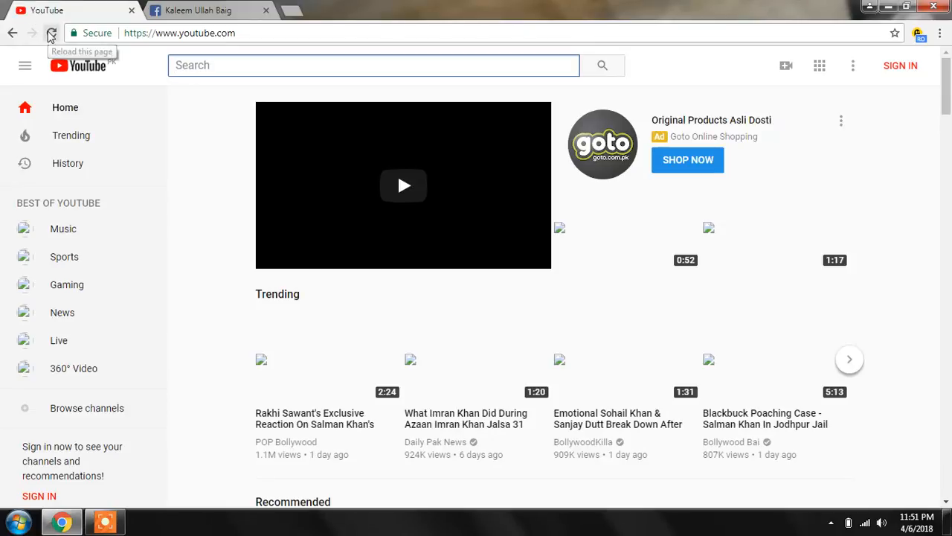
Reload the YouTube homepage through the VPN and browse its sections, now showing every video thumbnail
{"action": "left_click", "coordinate": [51, 32]}
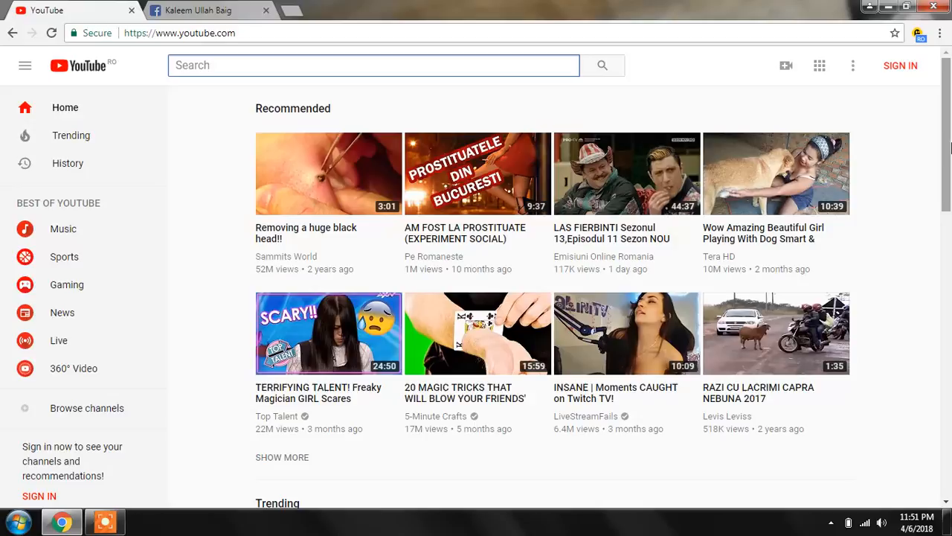
{"action": "scroll", "scroll_direction": "down", "scroll_amount": 3}
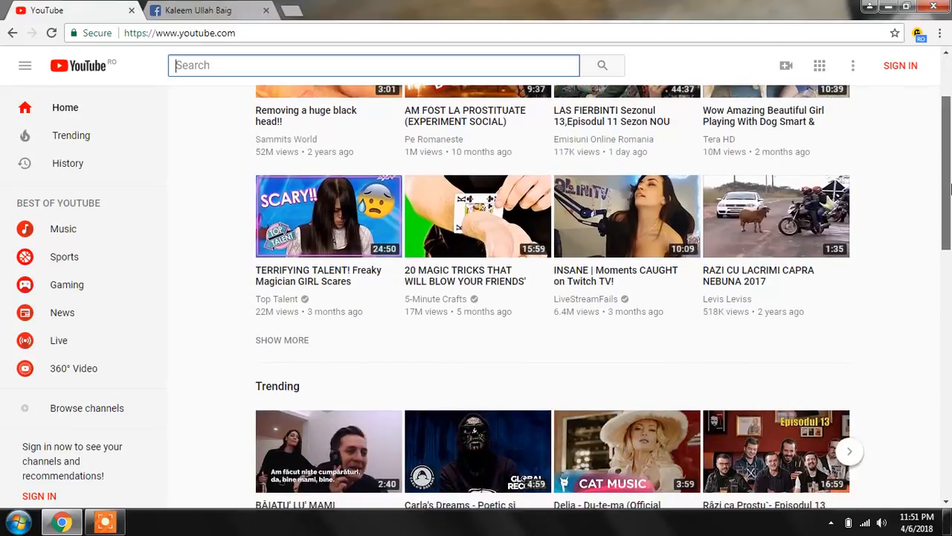
{"action": "scroll", "scroll_direction": "down", "scroll_amount": 3}
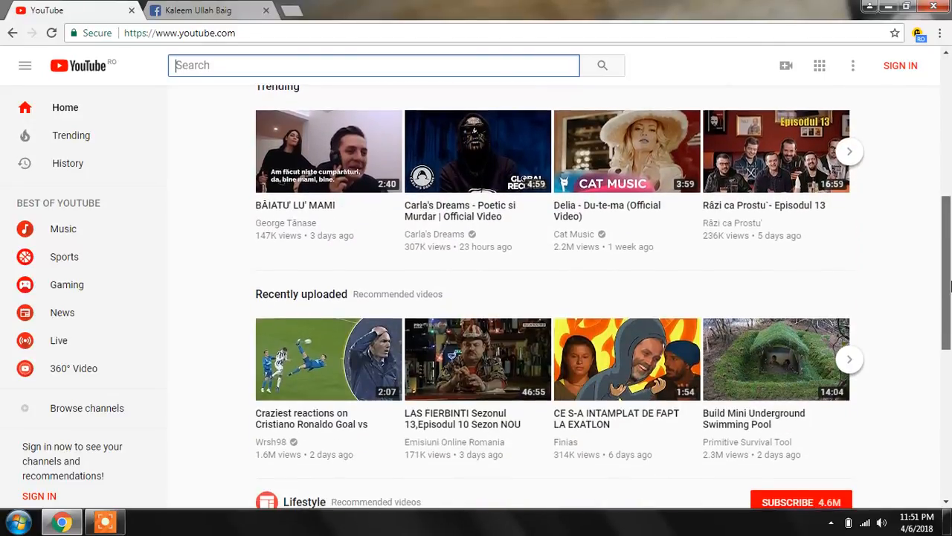
{"action": "scroll", "scroll_direction": "down", "scroll_amount": 3}
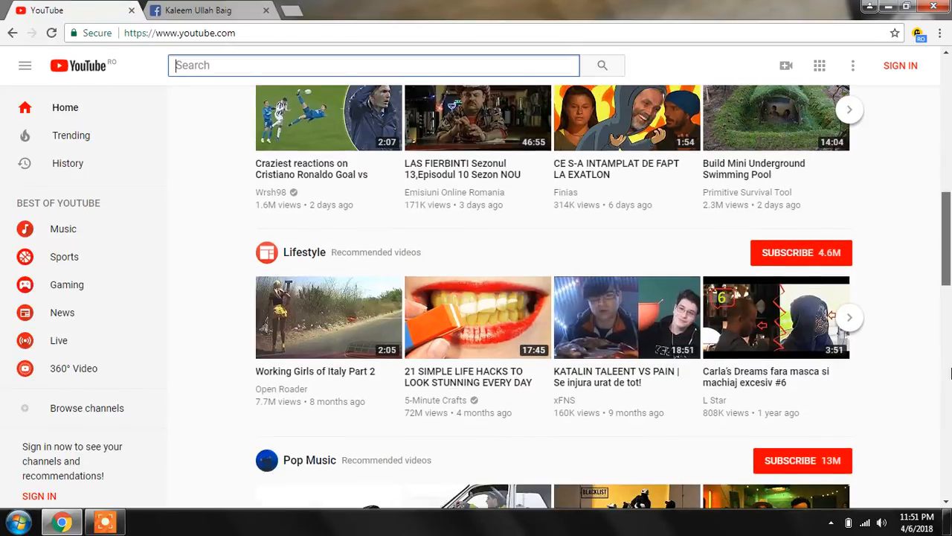
{"action": "scroll", "scroll_direction": "down", "scroll_amount": 3}
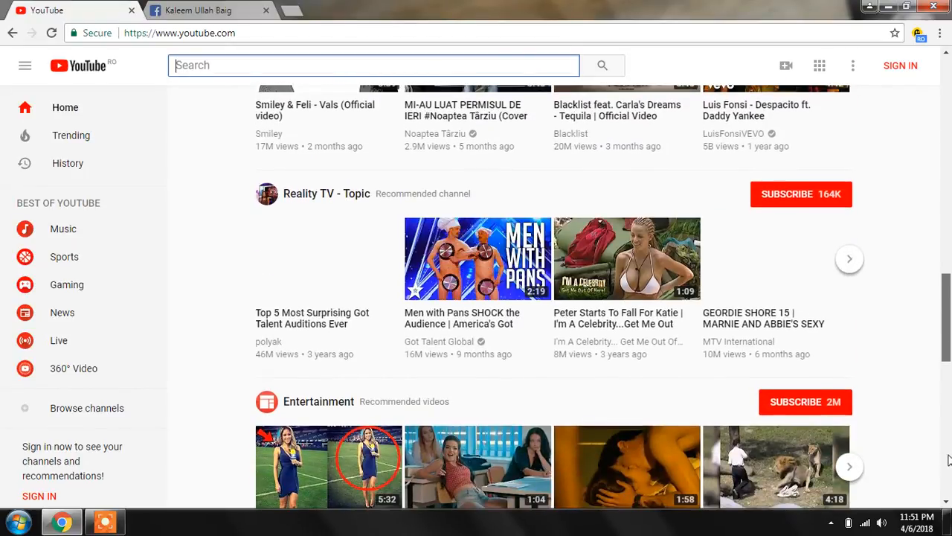
{"action": "scroll", "scroll_direction": "up", "scroll_amount": 3}
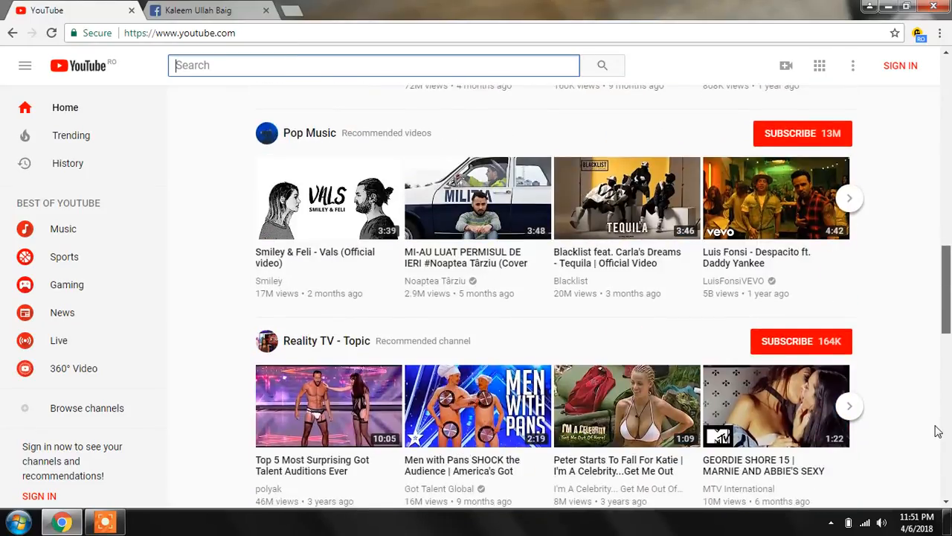
{"action": "scroll", "scroll_direction": "up", "scroll_amount": 3}
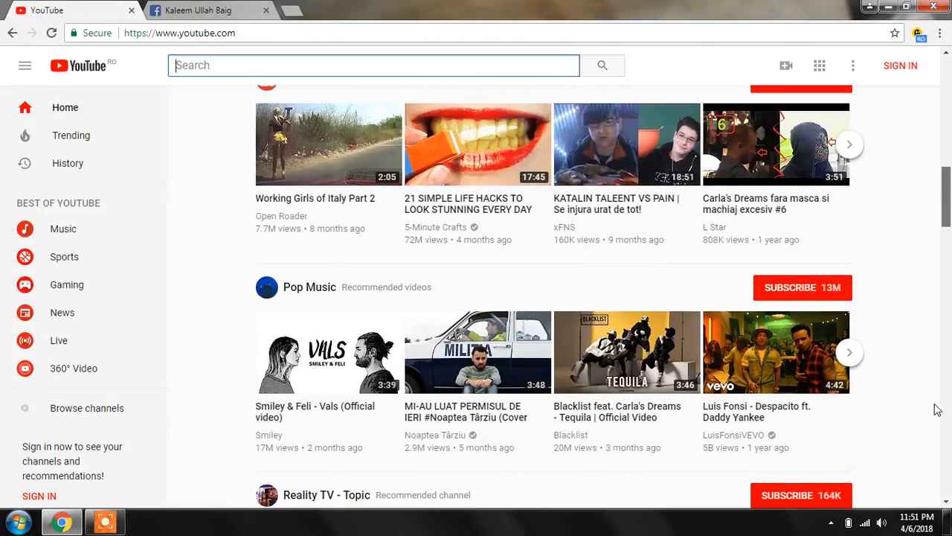
{"action": "scroll", "scroll_direction": "up", "scroll_amount": 3}
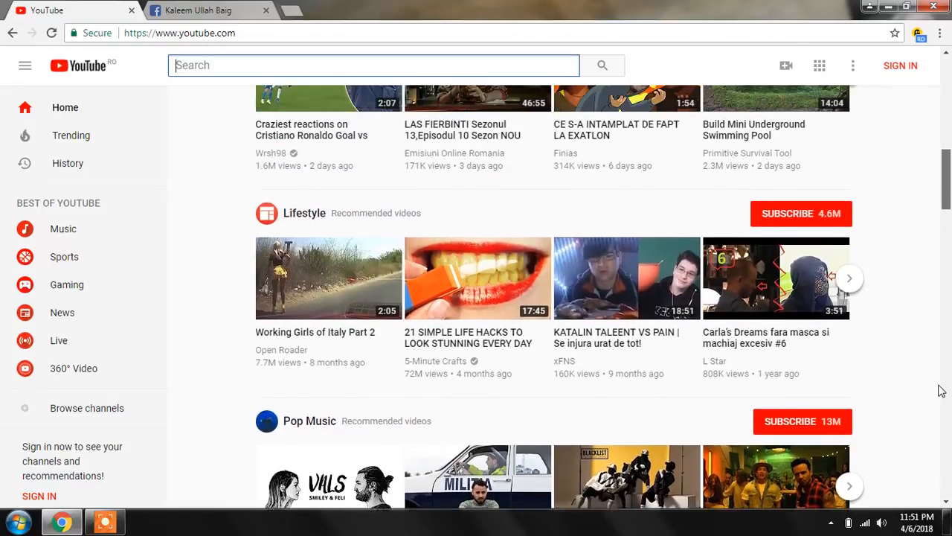
{"action": "scroll", "scroll_direction": "up", "scroll_amount": 3}
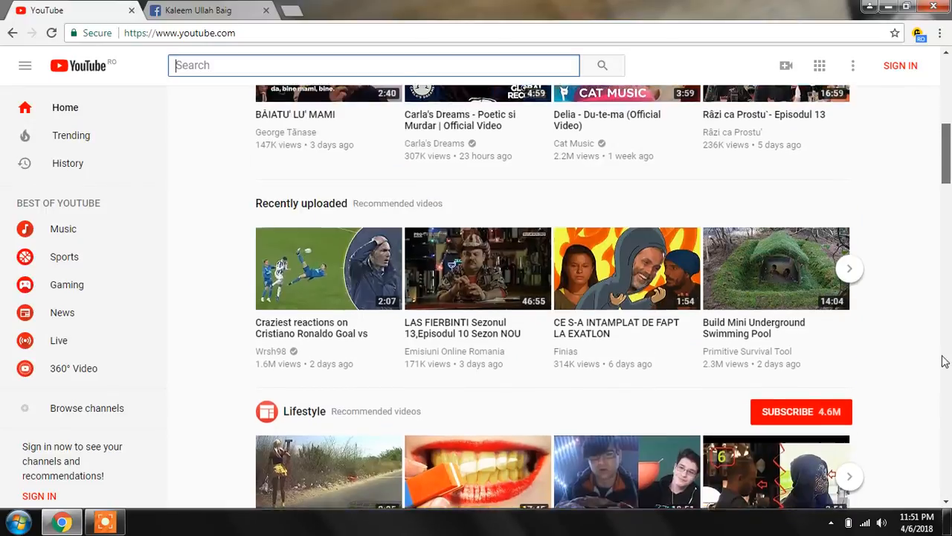
{"action": "scroll", "scroll_direction": "up", "scroll_amount": 3}
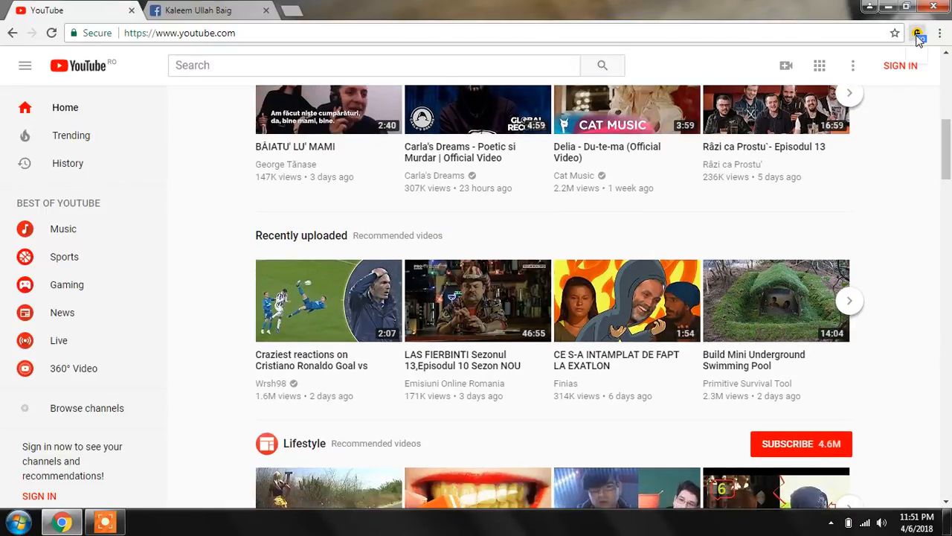
Turn the CyberGhost VPN off again from its extension panel
{"action": "left_click", "coordinate": [919, 32]}
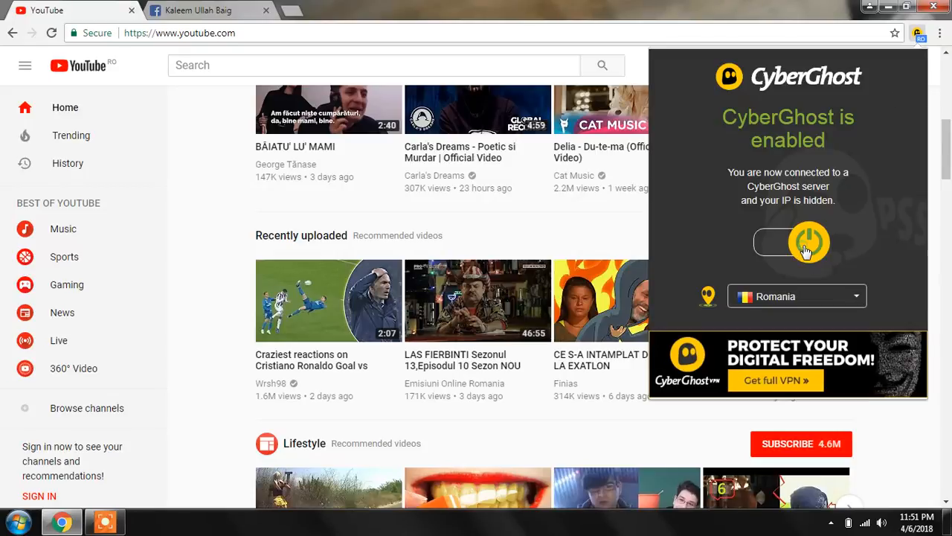
{"action": "left_click", "coordinate": [806, 243]}
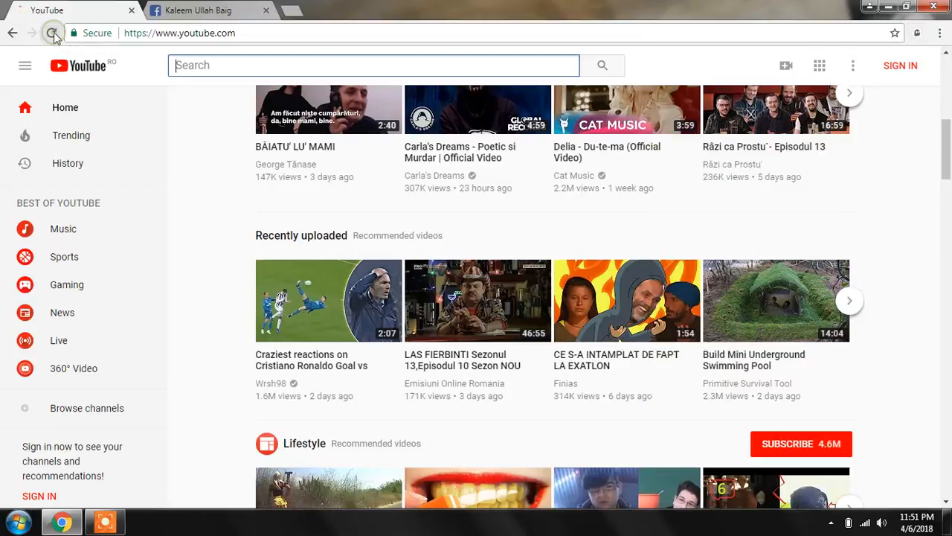
Reload the YouTube homepage without the VPN and check its sections, where most thumbnails are missing again
{"action": "left_click", "coordinate": [52, 33]}
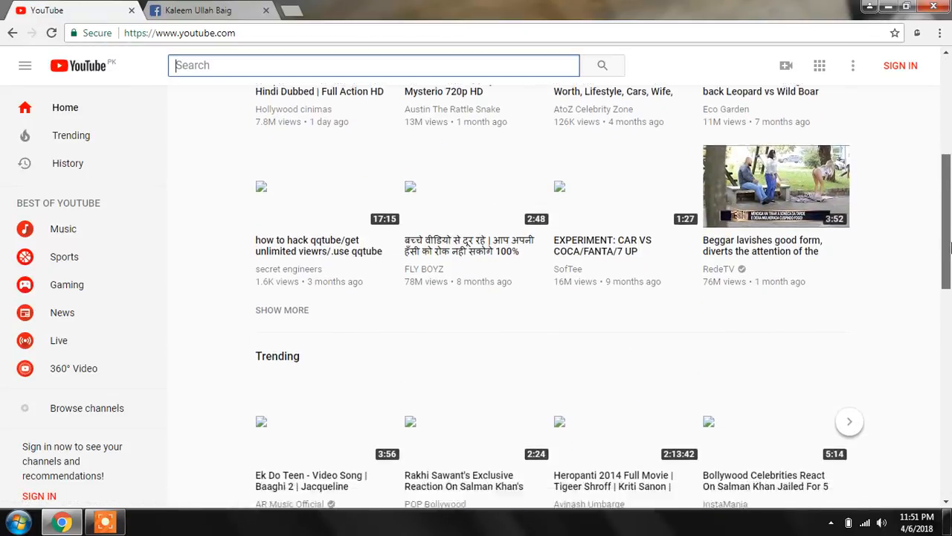
{"action": "scroll", "scroll_direction": "down", "scroll_amount": 3}
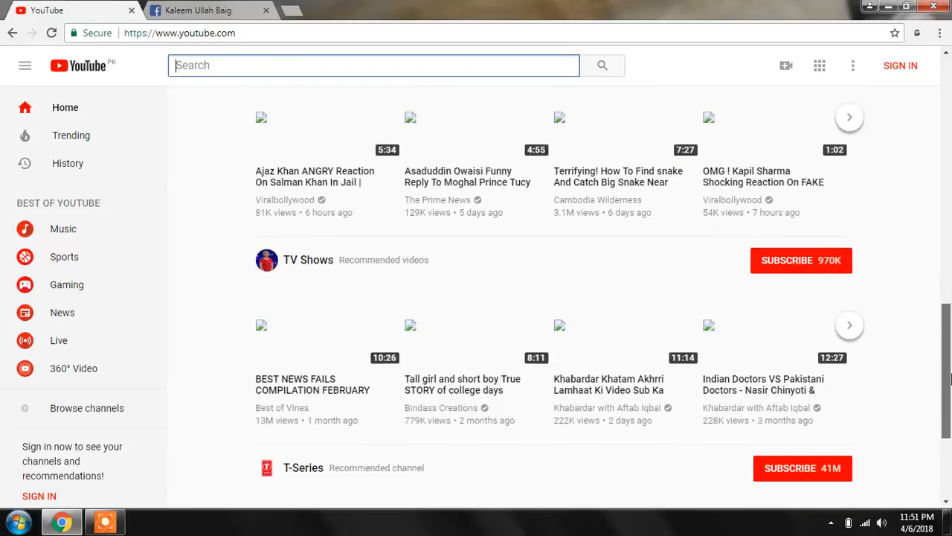
{"action": "scroll", "scroll_direction": "down", "scroll_amount": 3}
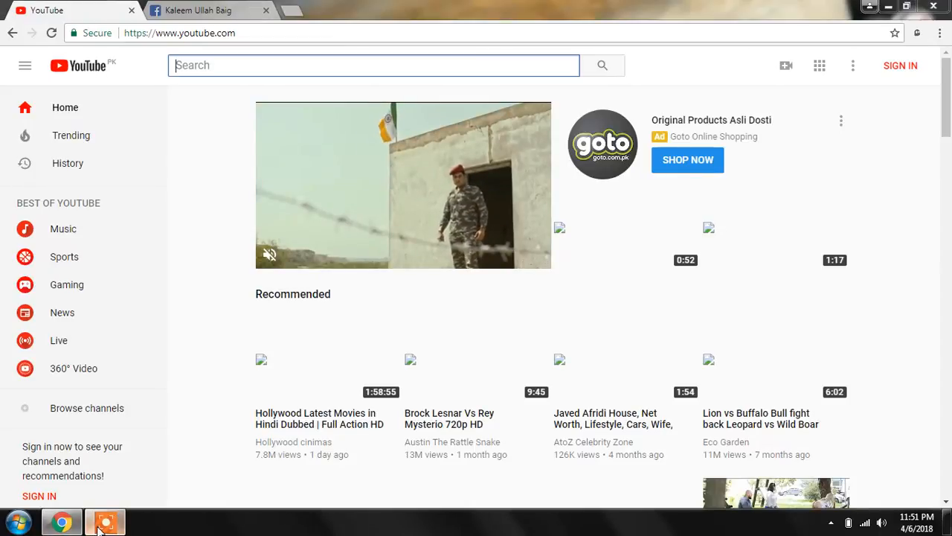
{"action": "left_click", "coordinate": [104, 521]}
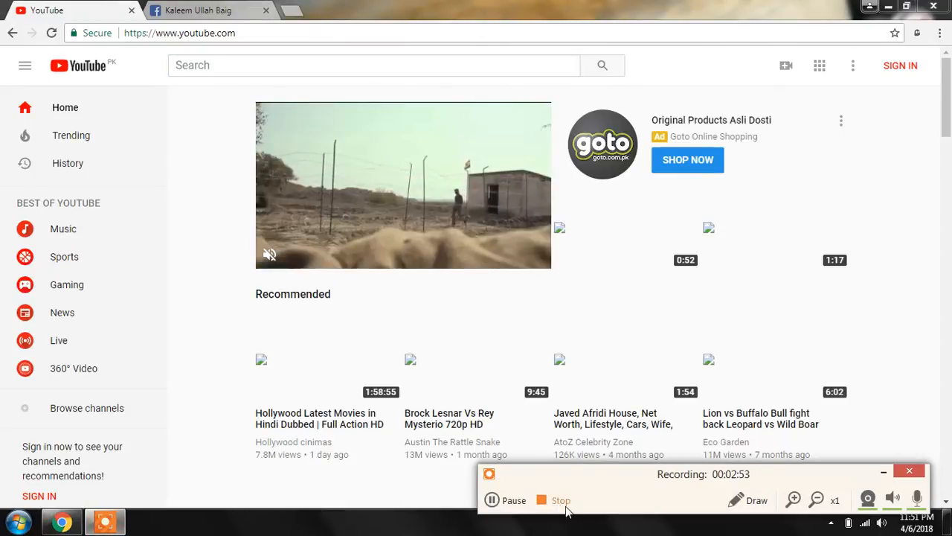